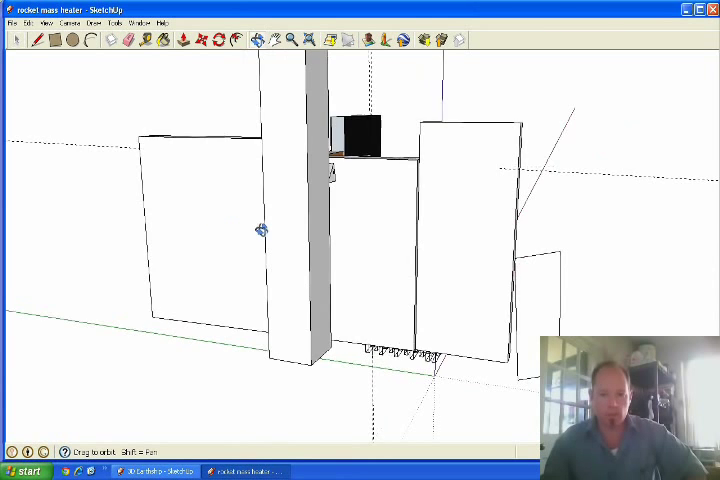
Orbit around and look inside the see-through rocket heater model with the person beside it
drag(258, 228, 480, 222)
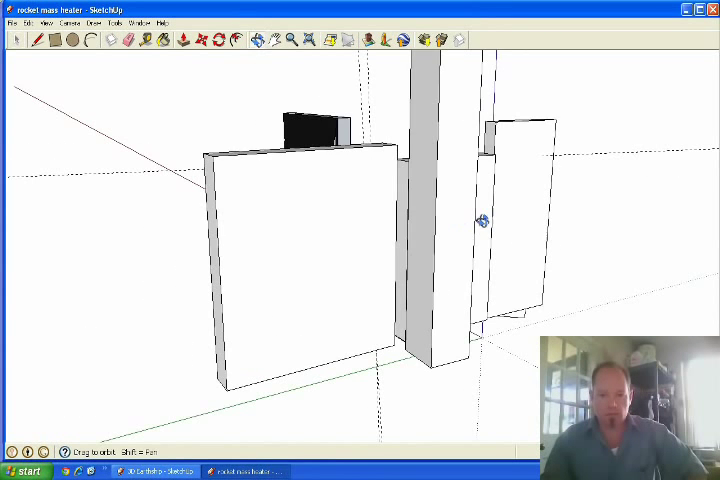
drag(480, 220, 370, 256)
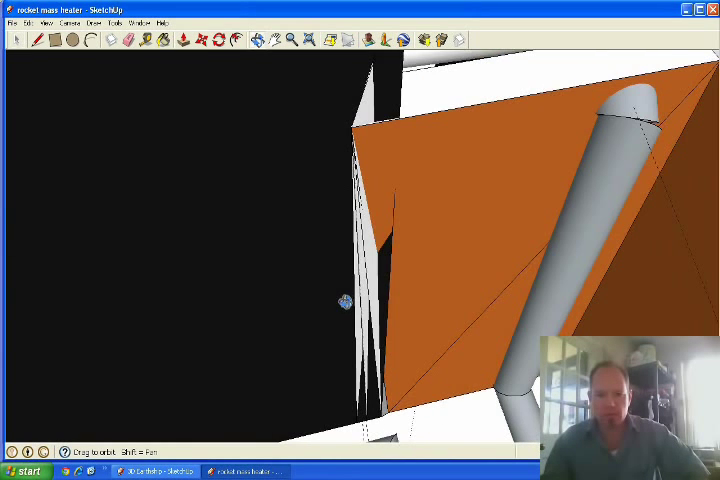
drag(344, 300, 438, 216)
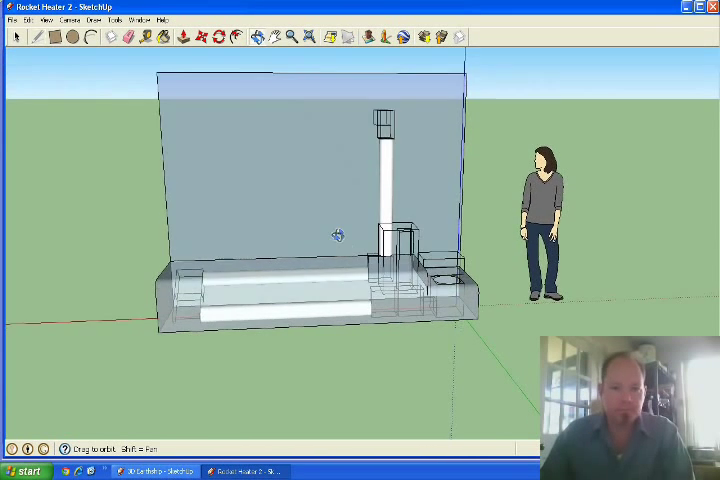
drag(340, 236, 316, 204)
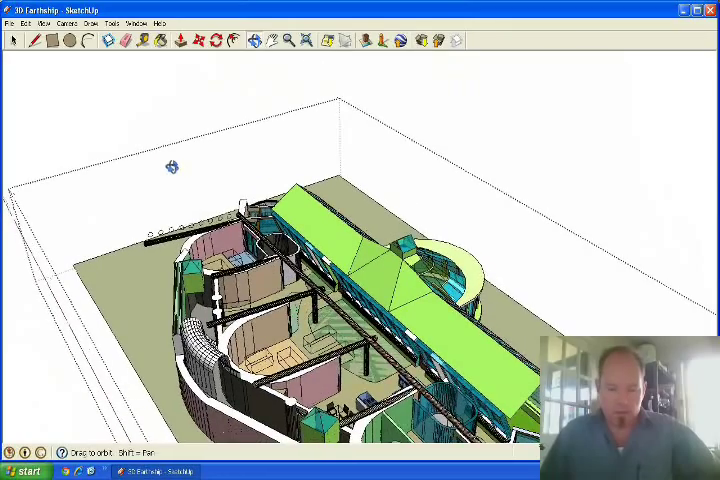
Orbit the earthship building to view it from a lower, more distant angle
drag(170, 168, 280, 210)
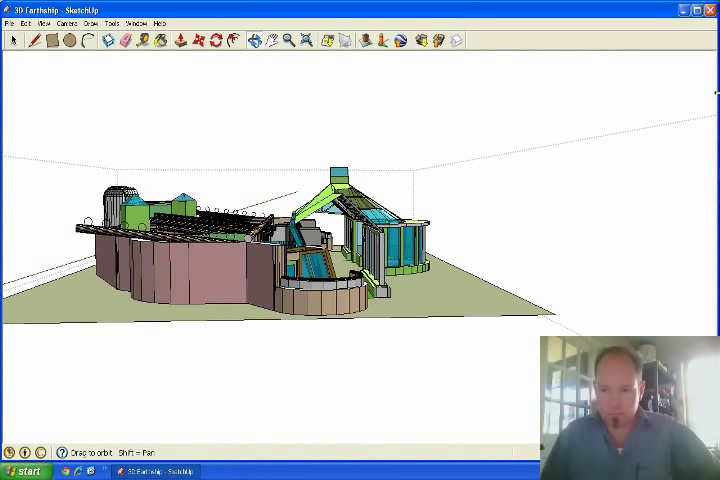
mouse_move(532, 176)
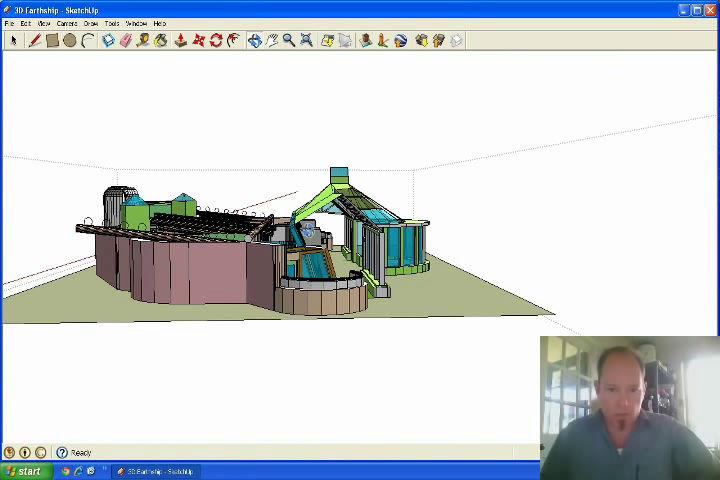
mouse_move(304, 288)
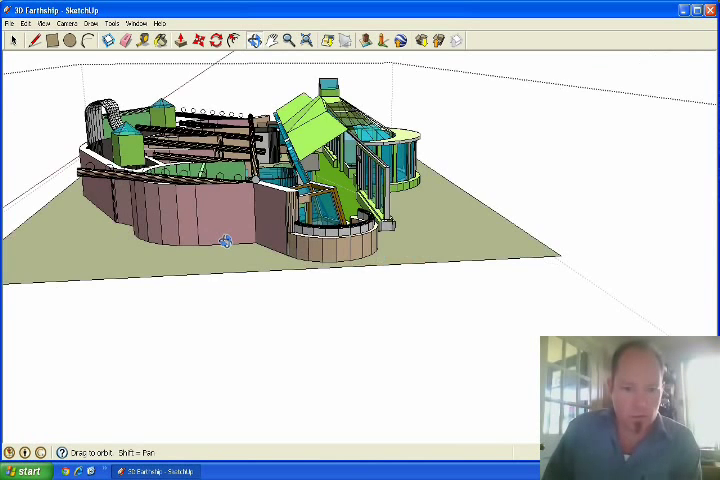
drag(224, 240, 184, 244)
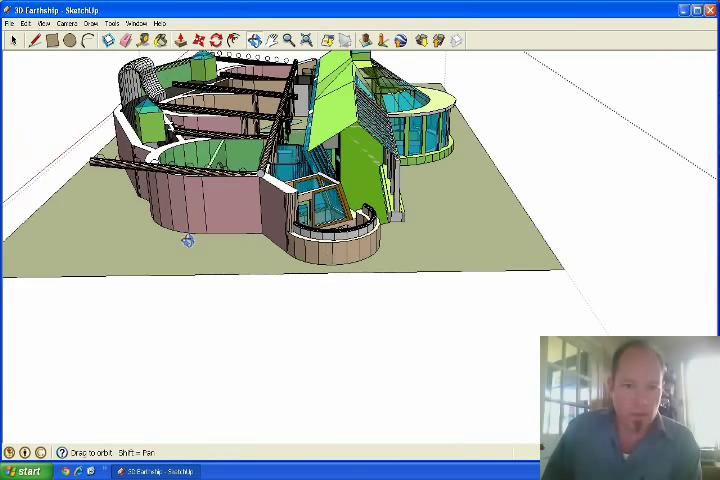